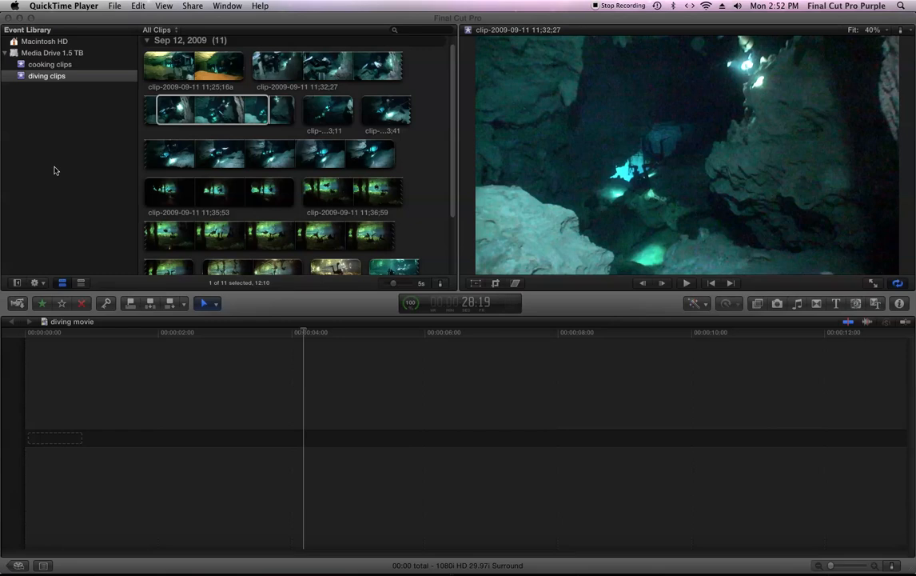
pyautogui.moveTo(64, 173)
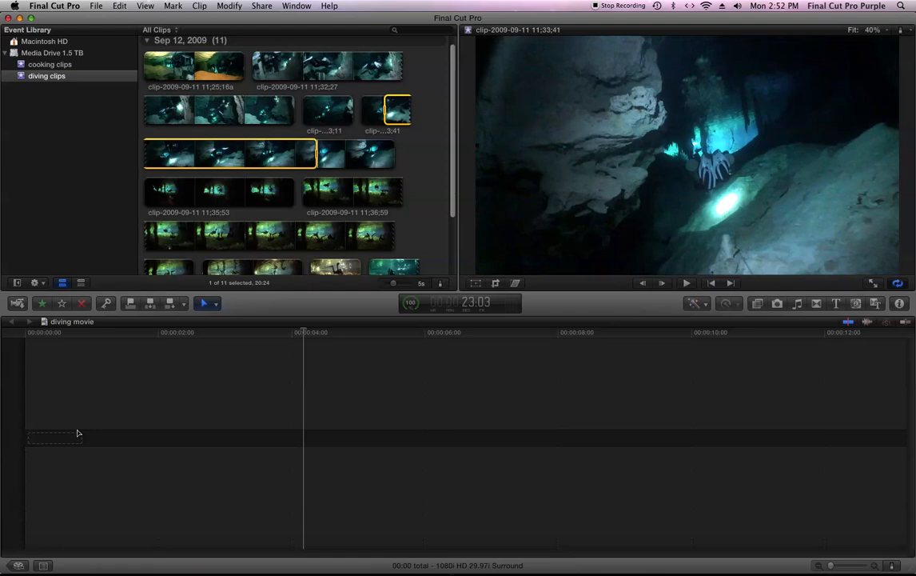
pyautogui.moveTo(307, 339)
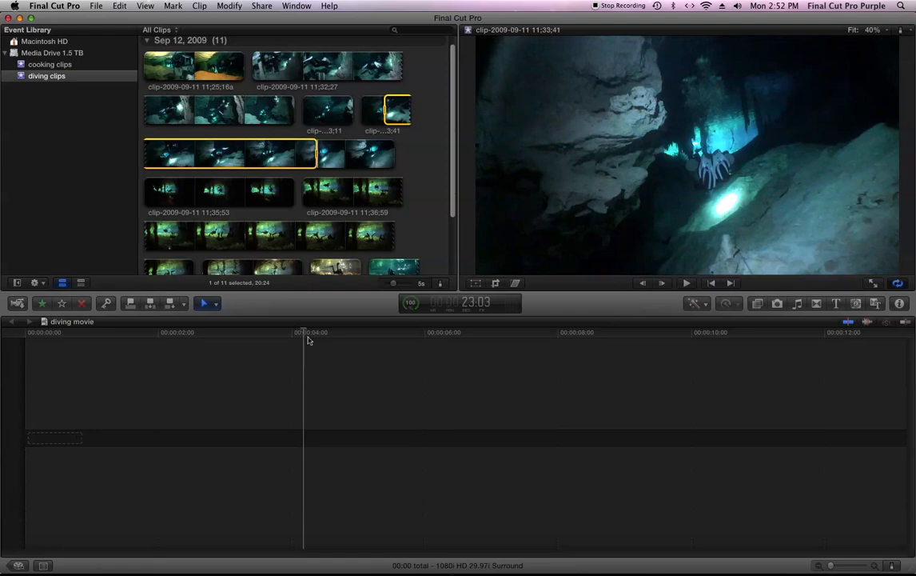
pyautogui.moveTo(127, 307)
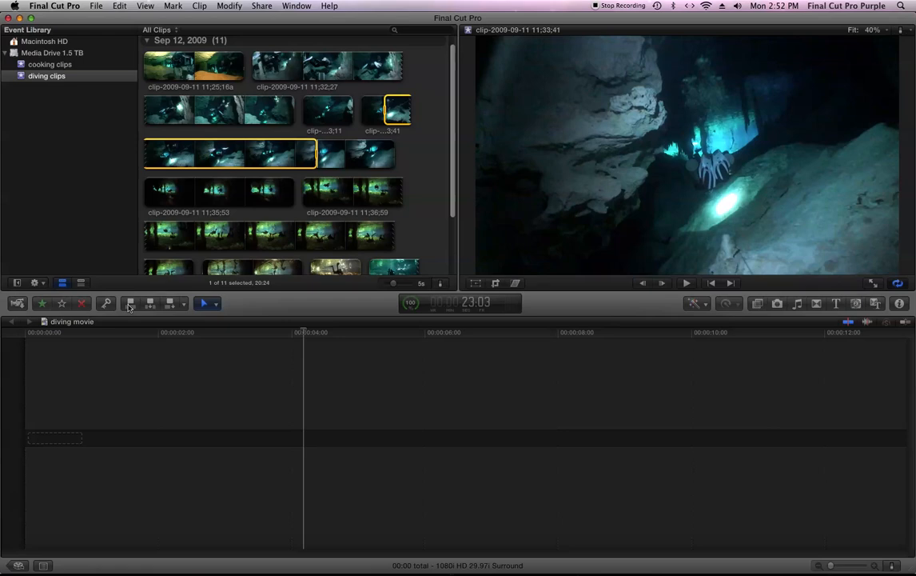
pyautogui.moveTo(170, 304)
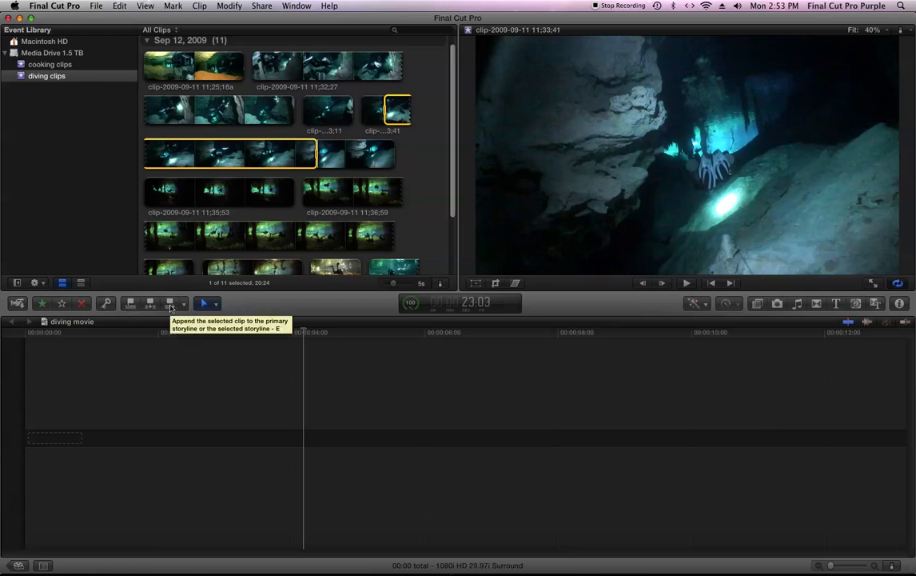
# - Append the 11:33:41 diving clip to the primary storyline as the project's first clip
pyautogui.click(172, 302)
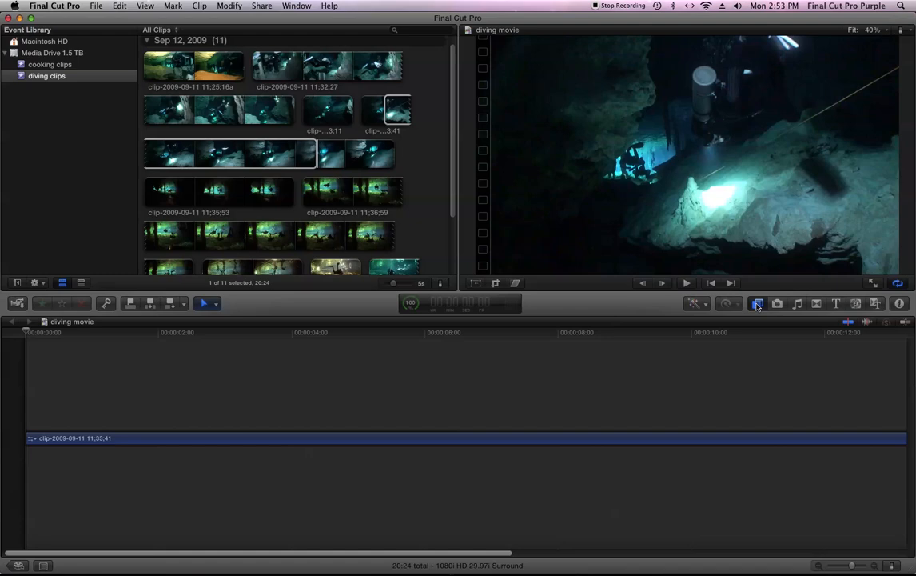
# - Show the Blur category of video effects, listing Gaussian and Radial, ready for the clip
pyautogui.click(758, 304)
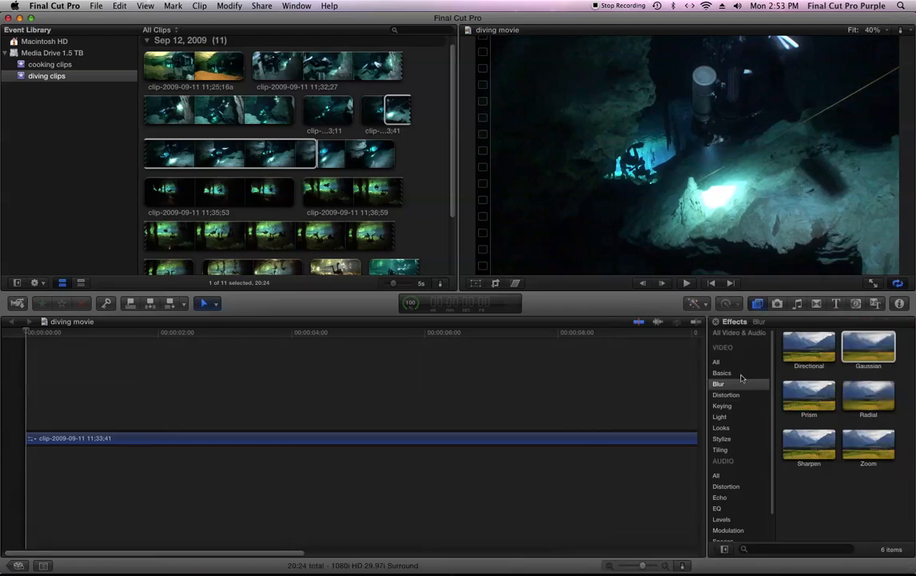
pyautogui.click(723, 373)
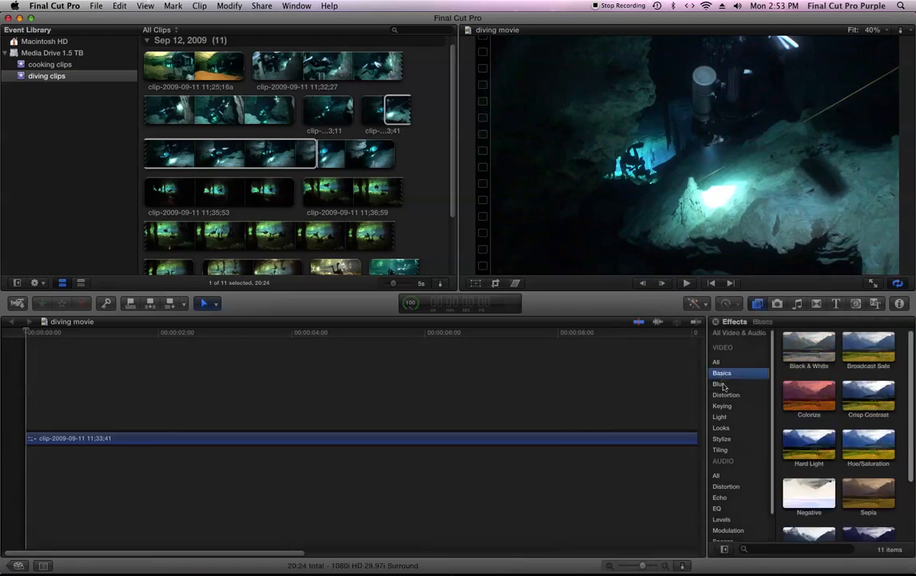
pyautogui.click(718, 384)
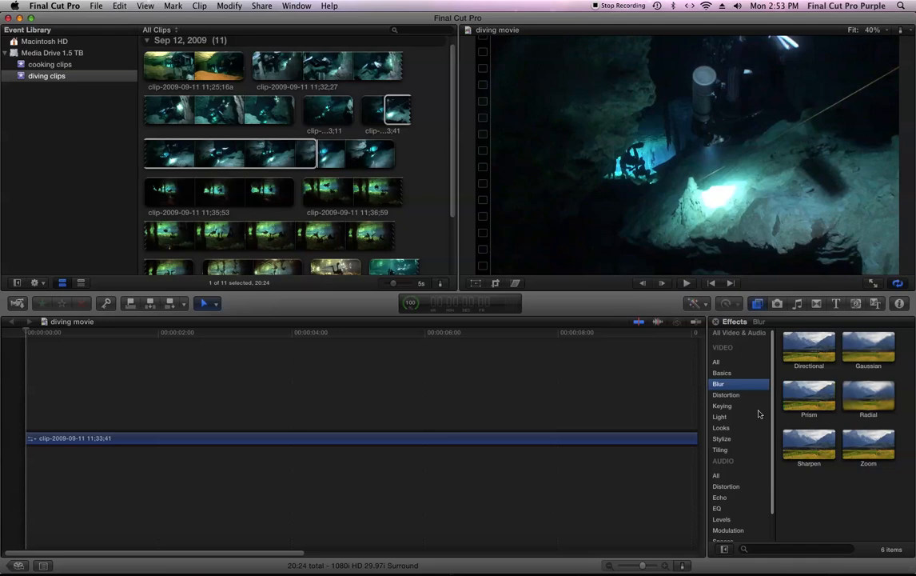
pyautogui.moveTo(868, 349)
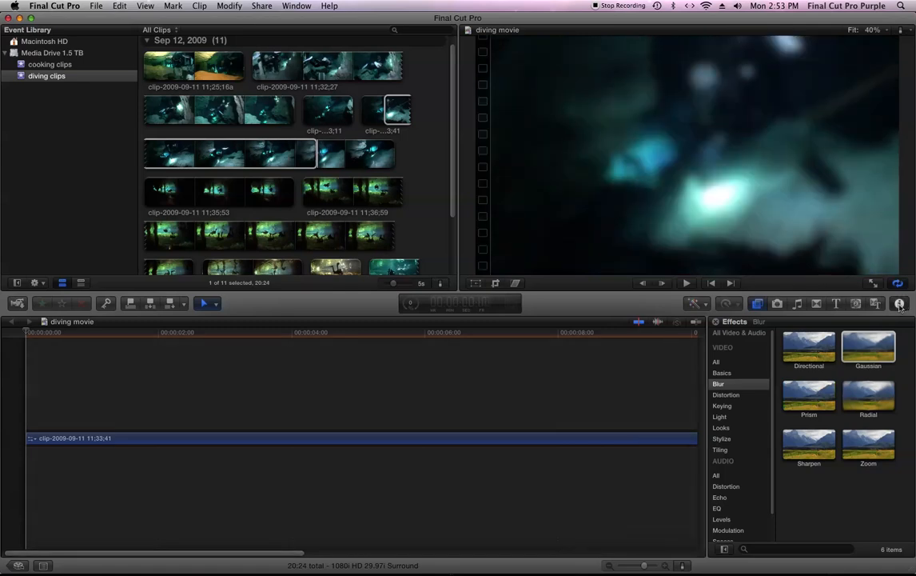
# - Reveal the Gaussian blur's Amount, Horizontal and Vertical parameters in the Video inspector
pyautogui.click(899, 304)
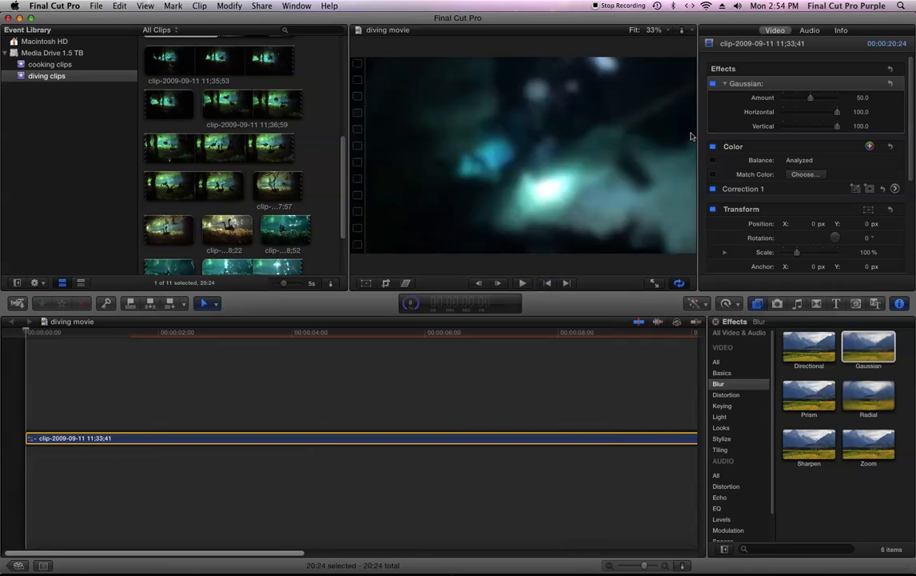
# - Raise the Gaussian blur Amount slider from 50 up to 100
pyautogui.moveTo(809, 97); pyautogui.dragTo(835, 98)
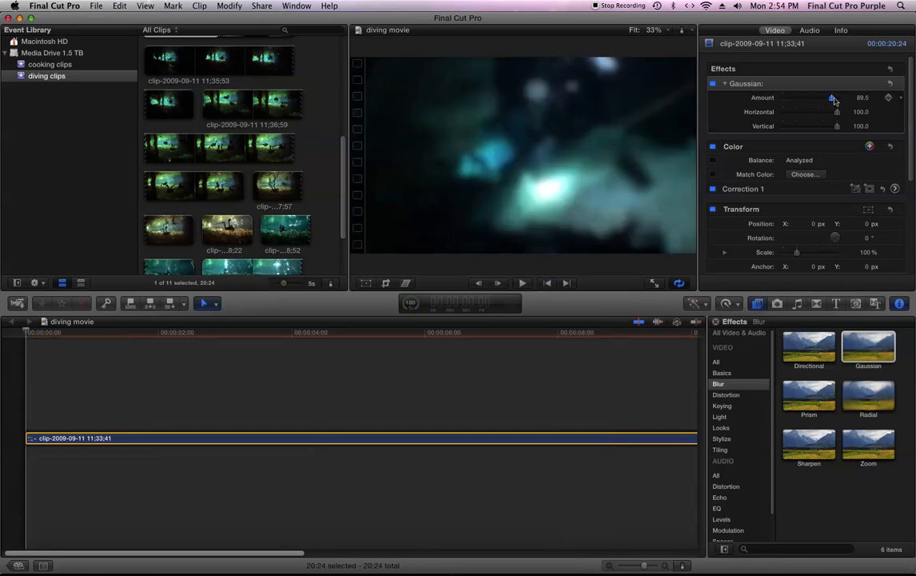
pyautogui.moveTo(832, 97); pyautogui.dragTo(846, 97)
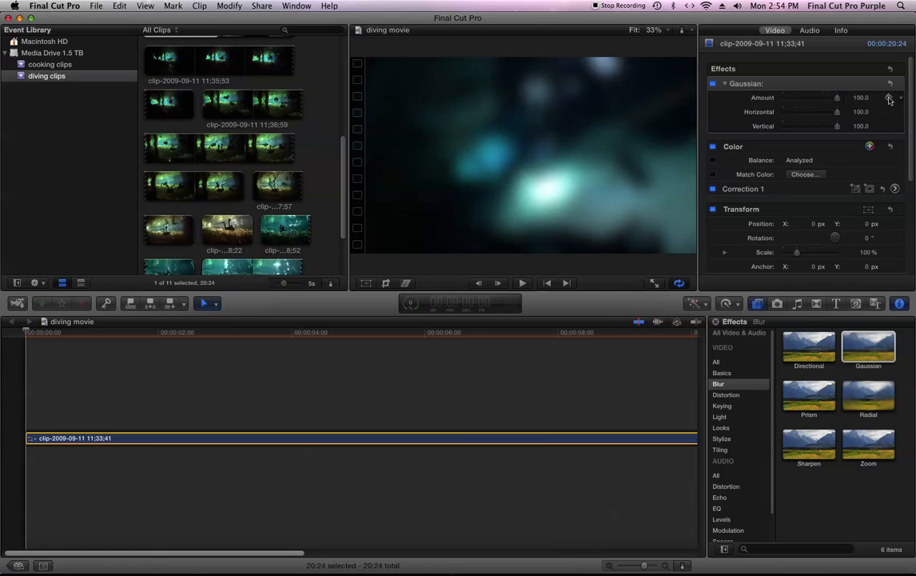
pyautogui.moveTo(888, 98)
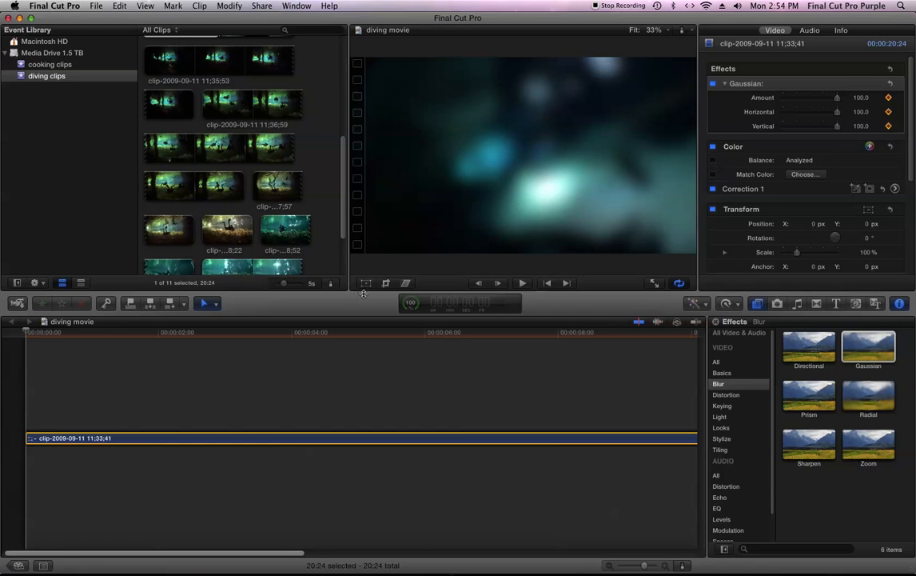
# - Move the playhead about three seconds later into the diving clip for the next keyframe
pyautogui.click(214, 331)
pyautogui.write('3:14')
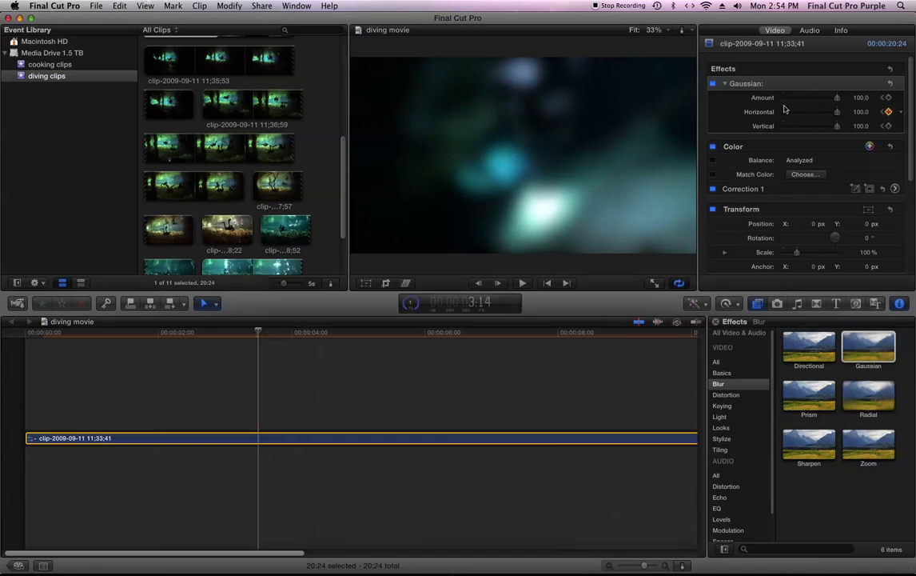
pyautogui.moveTo(776, 112)
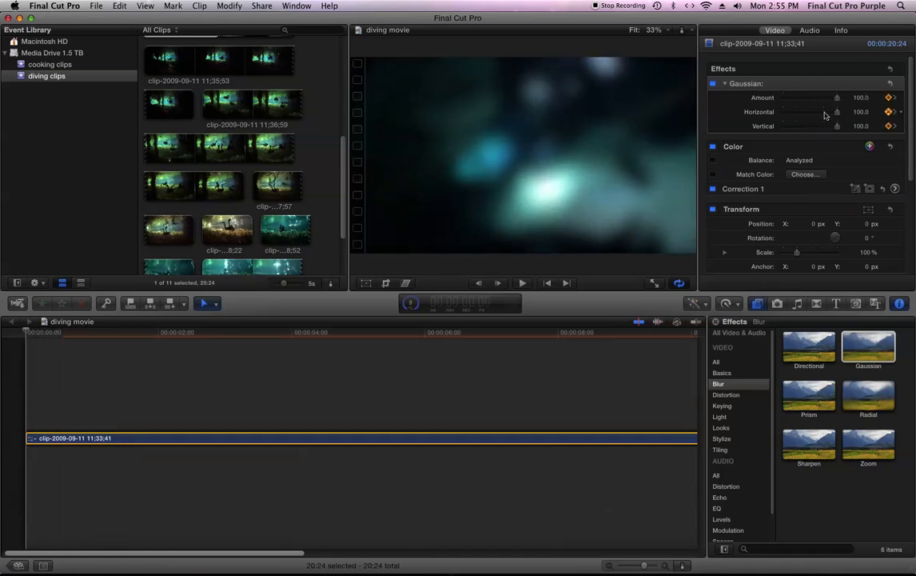
# - Lower the Horizontal blur to about 37.5 at this point, then review the clip further along
pyautogui.moveTo(831, 112); pyautogui.dragTo(808, 112)
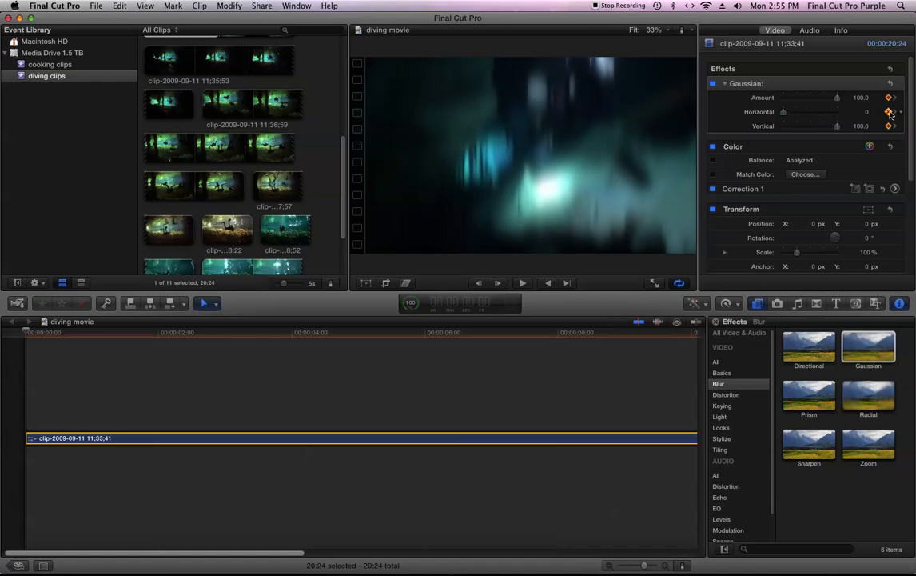
pyautogui.moveTo(889, 111)
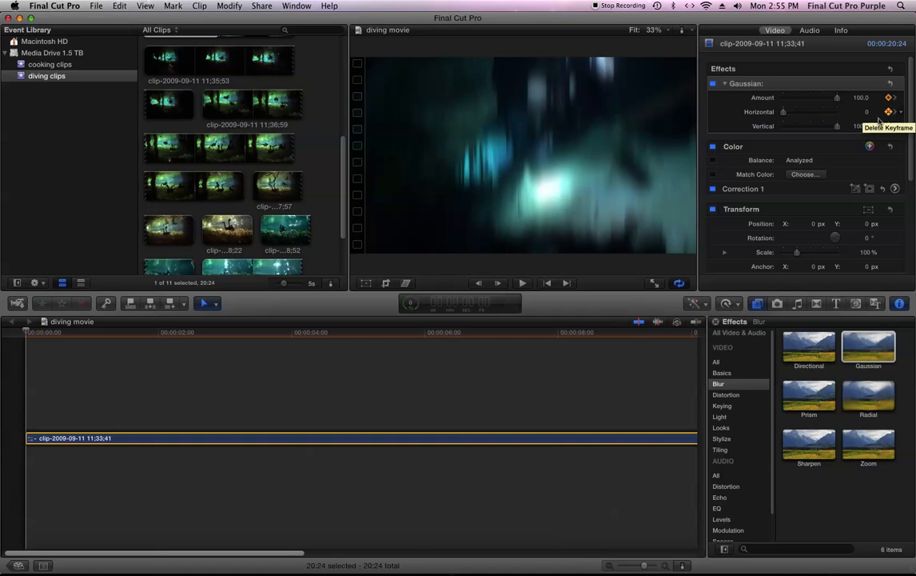
pyautogui.click(250, 331)
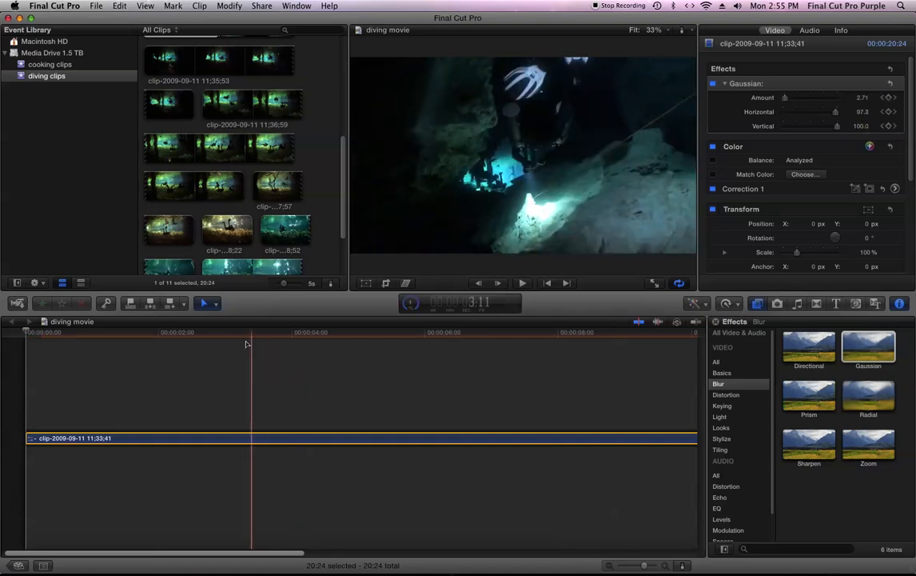